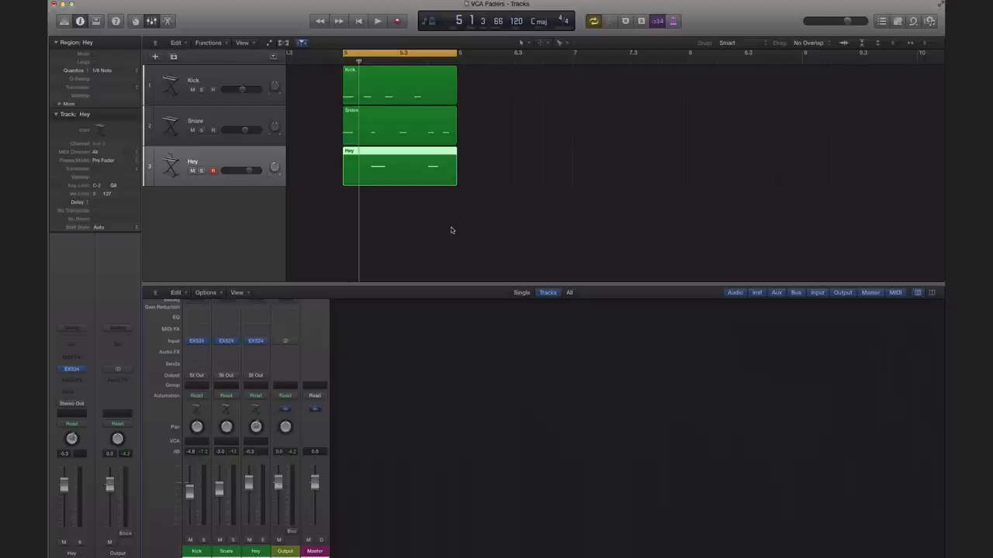
pyautogui.moveTo(459, 261)
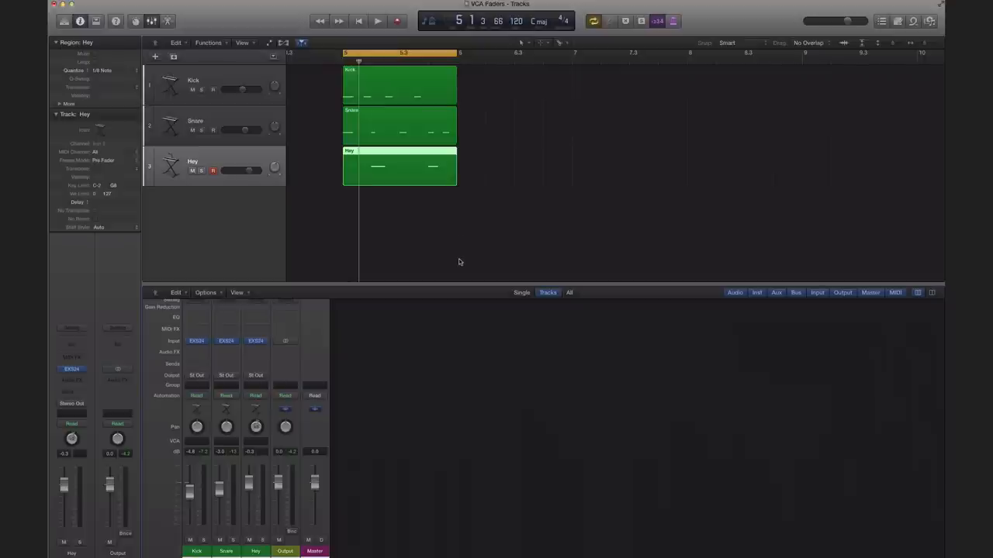
pyautogui.moveTo(465, 96)
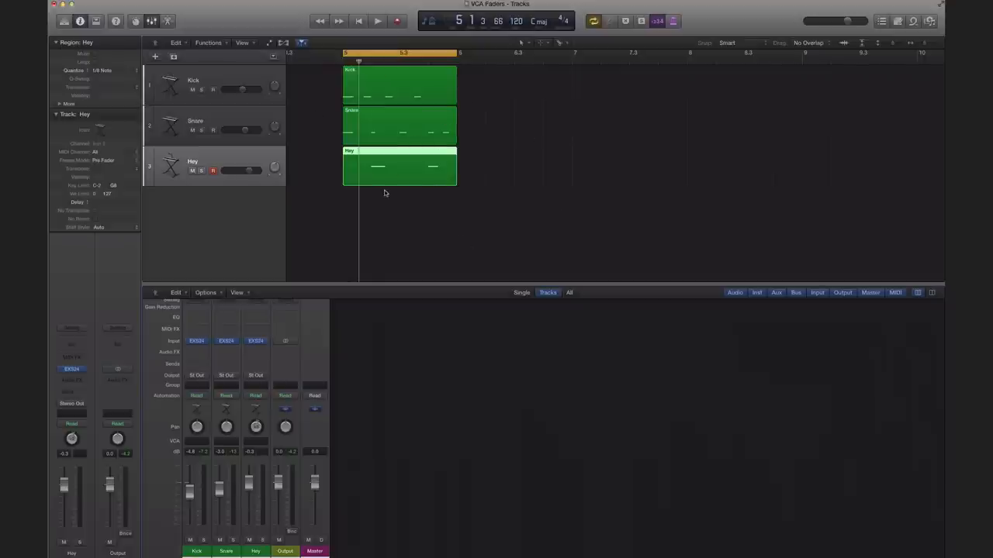
# - Audition the drums, then route the kick, snare and hat outputs to Bus 1
pyautogui.click(377, 22)
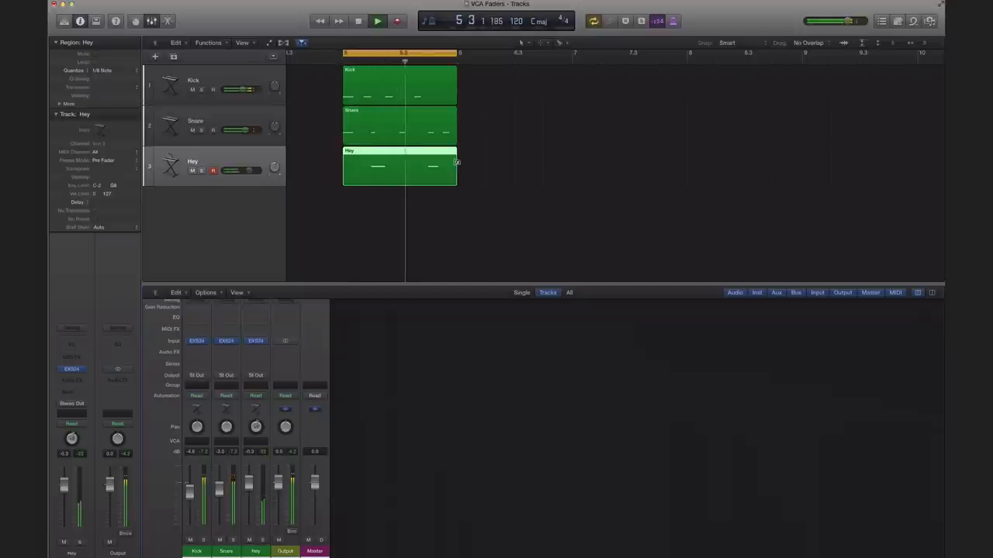
pyautogui.click(378, 21)
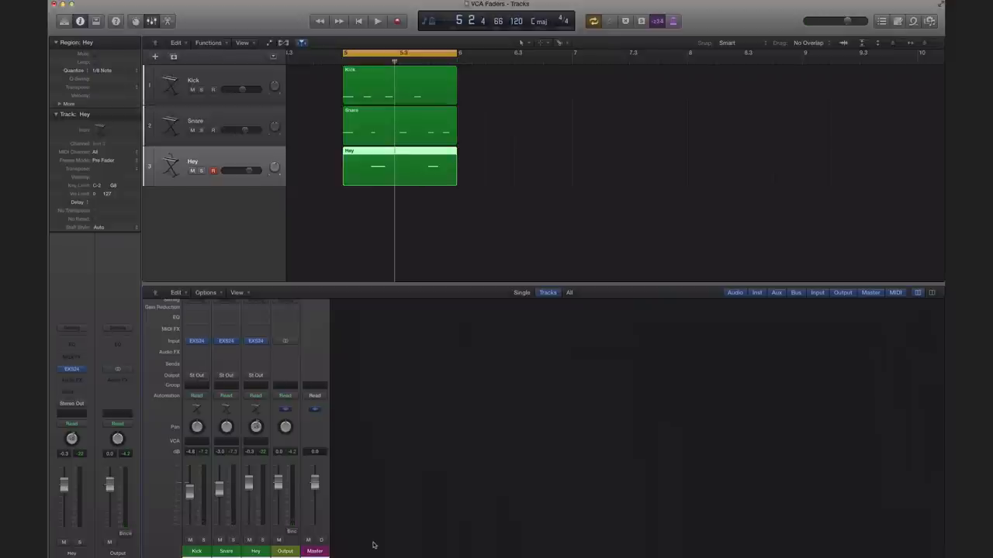
pyautogui.moveTo(260, 551)
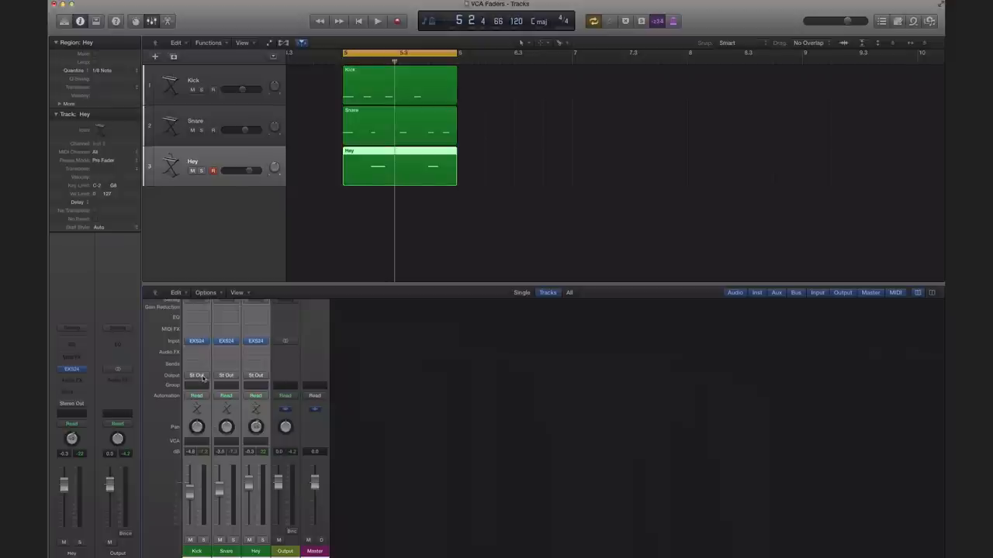
pyautogui.click(197, 375)
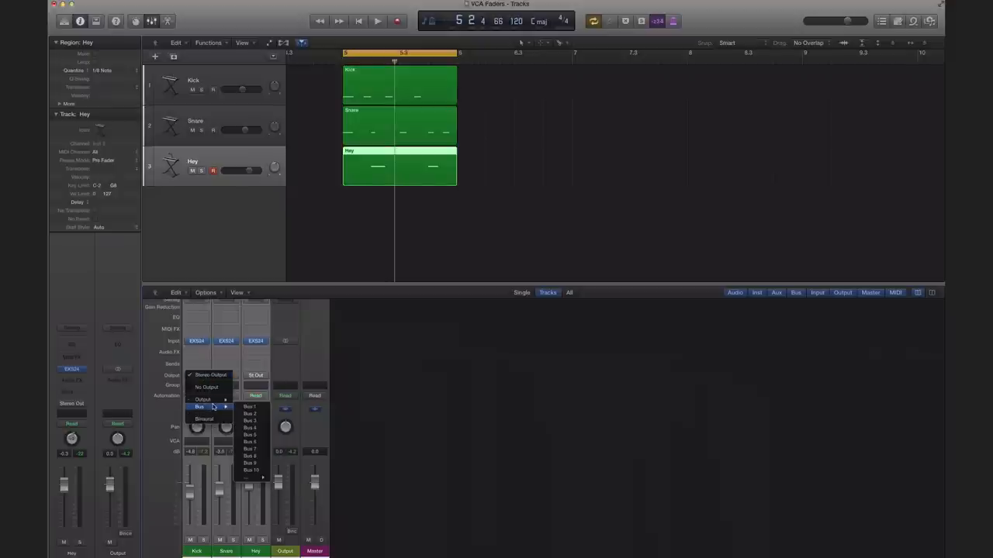
pyautogui.click(248, 406)
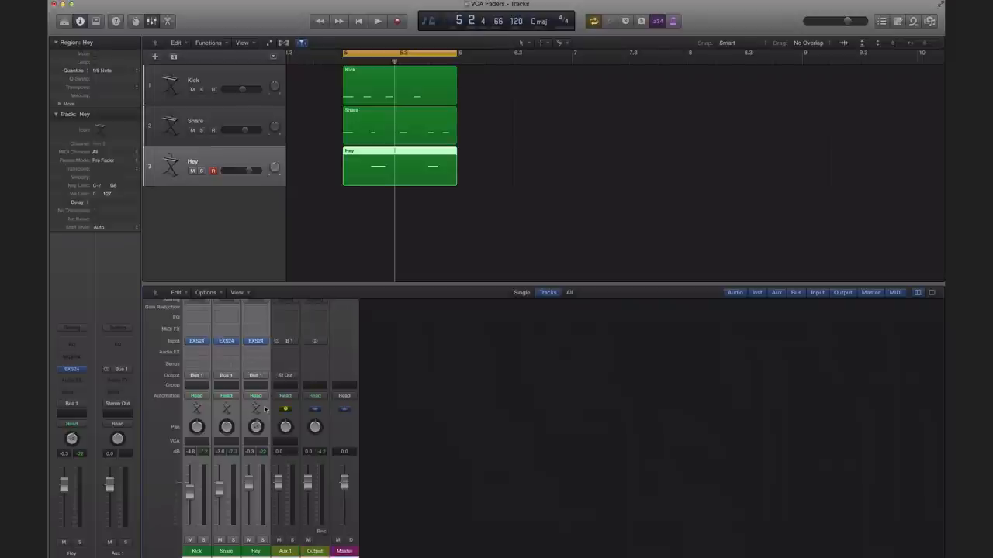
# - Set the level of the new drum submix aux fader while playing back
pyautogui.click(378, 22)
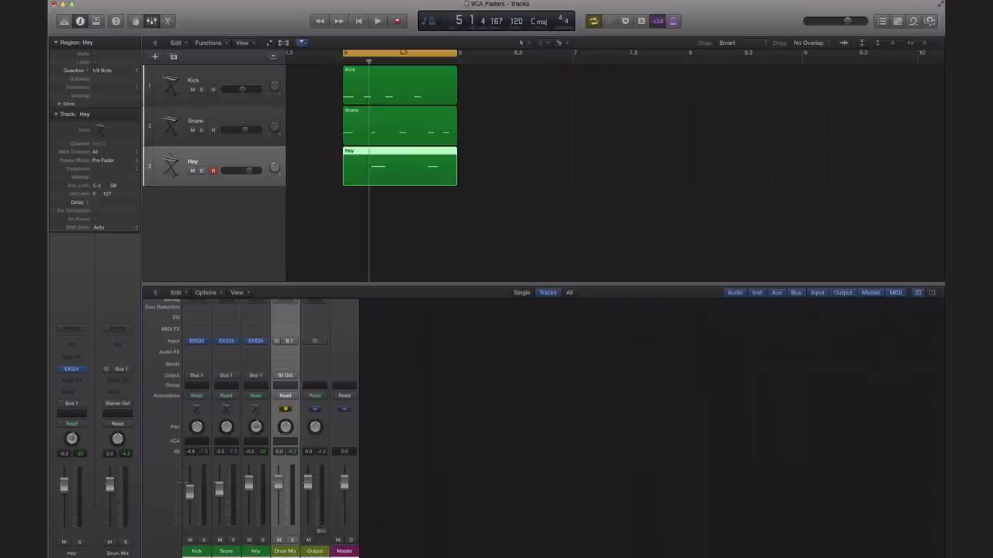
pyautogui.click(377, 22)
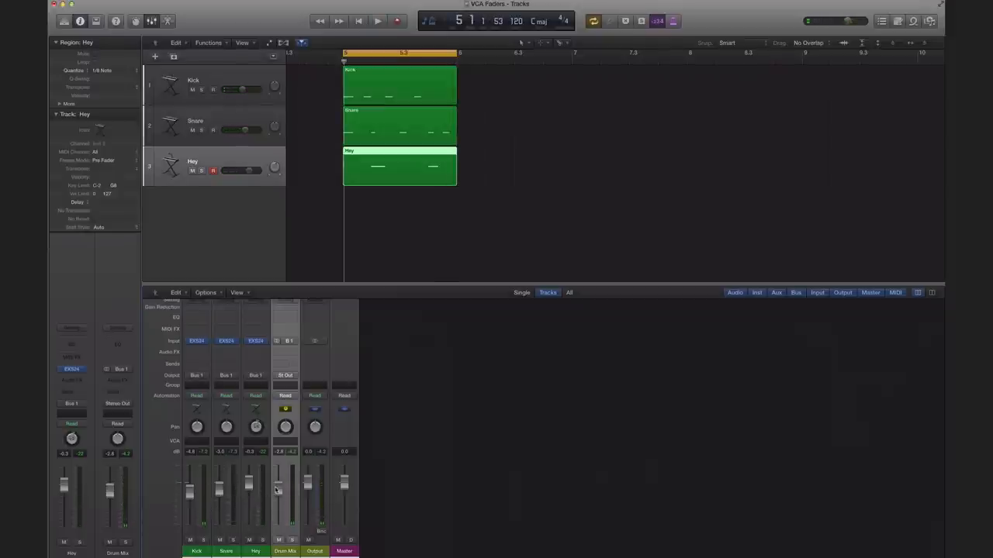
pyautogui.moveTo(278, 488); pyautogui.dragTo(278, 498)
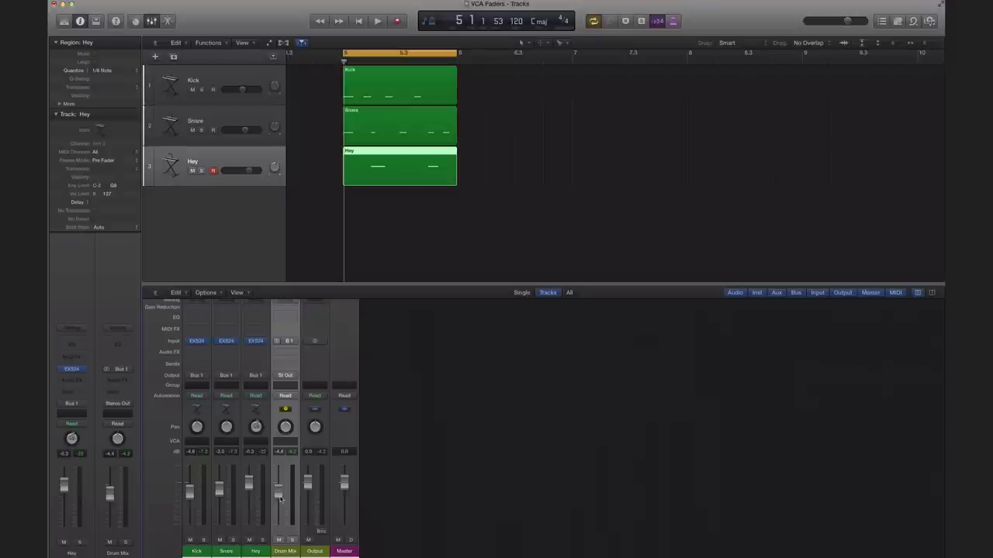
pyautogui.click(379, 22)
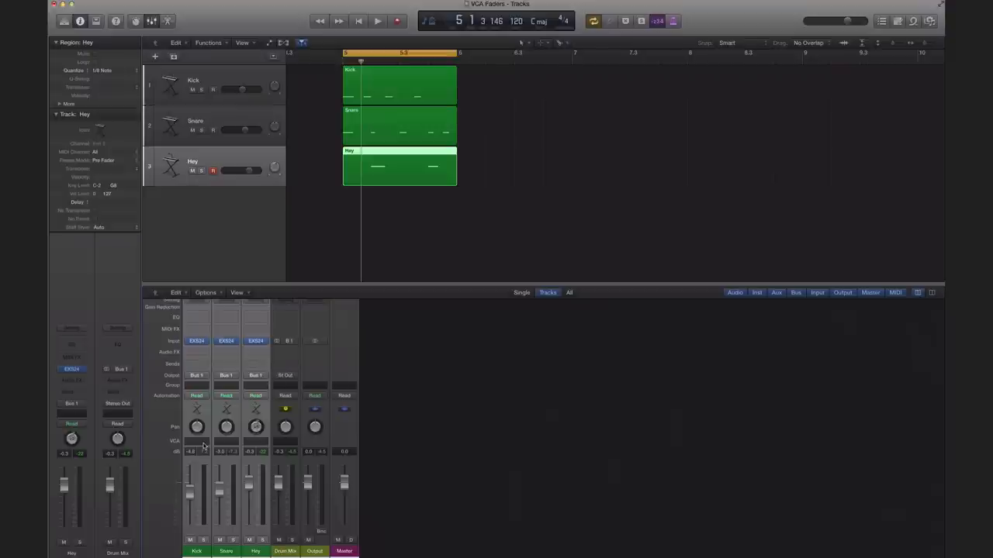
# - Create a new VCA for the selected drum strips and ride the kit level with its fader during playback
pyautogui.click(195, 441)
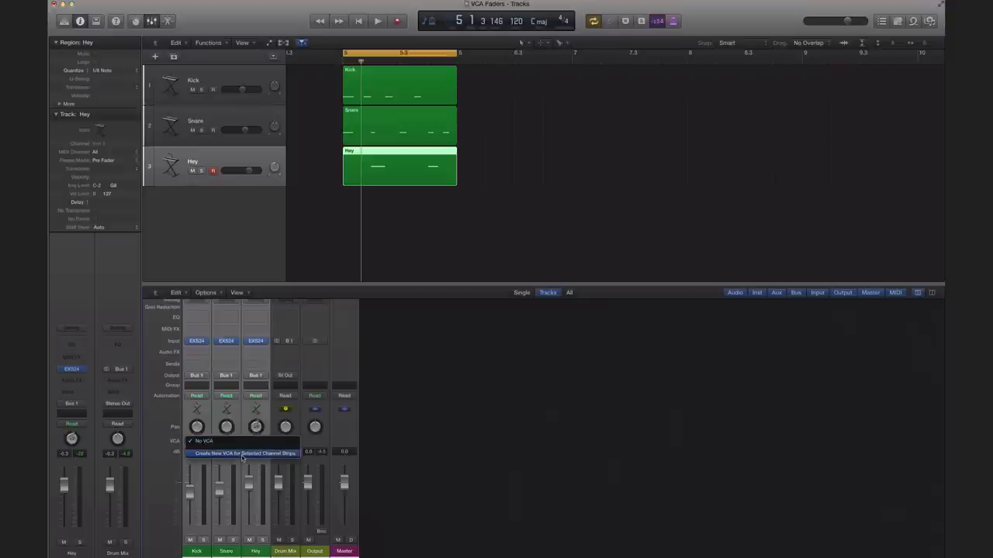
pyautogui.click(245, 453)
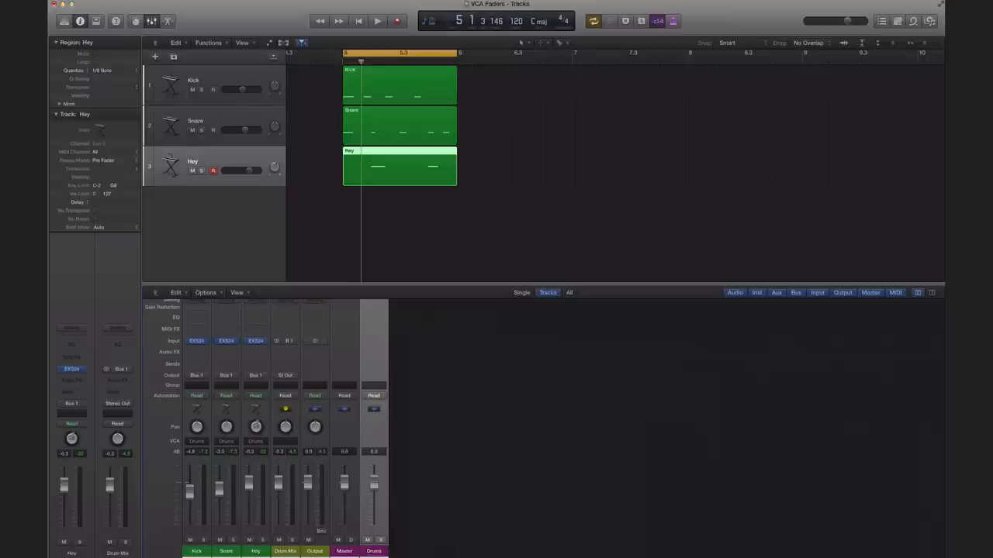
pyautogui.click(377, 22)
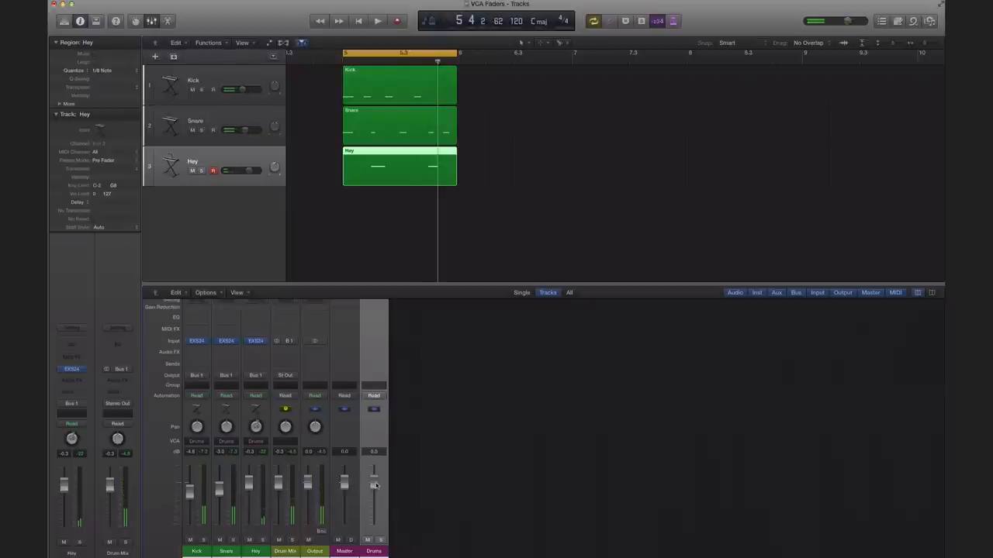
pyautogui.click(379, 22)
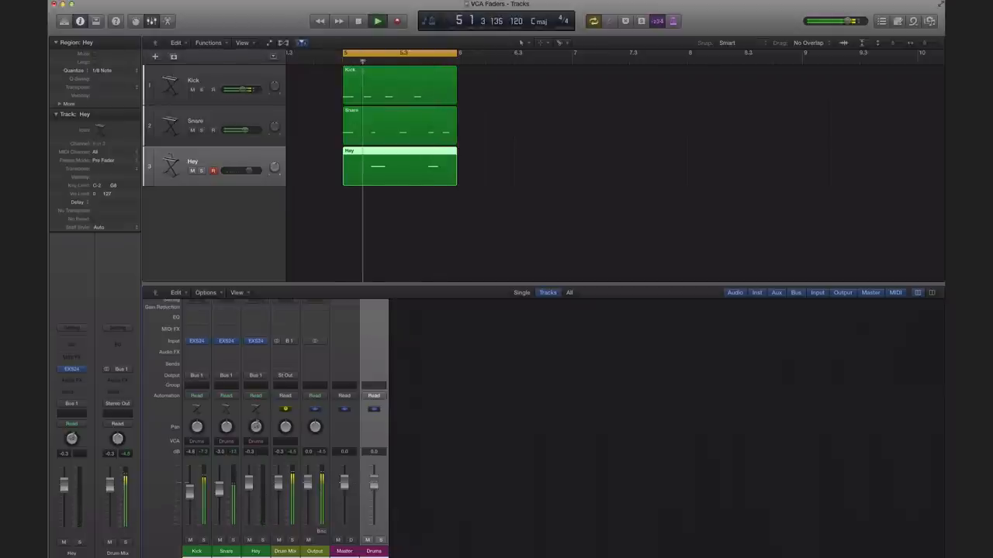
pyautogui.moveTo(372, 481); pyautogui.dragTo(372, 512)
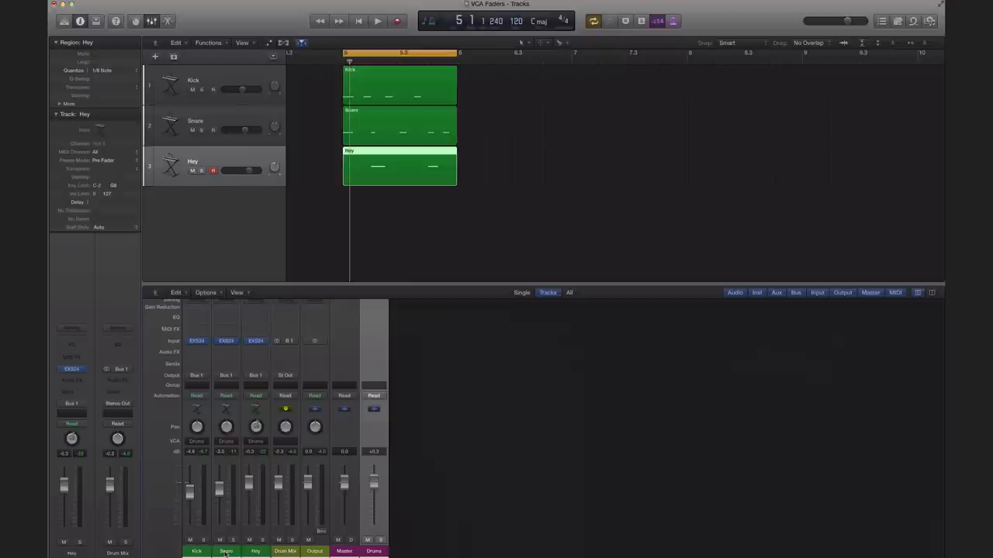
# - Add a send on the snare channel feeding Bus 2, creating its return aux
pyautogui.click(227, 363)
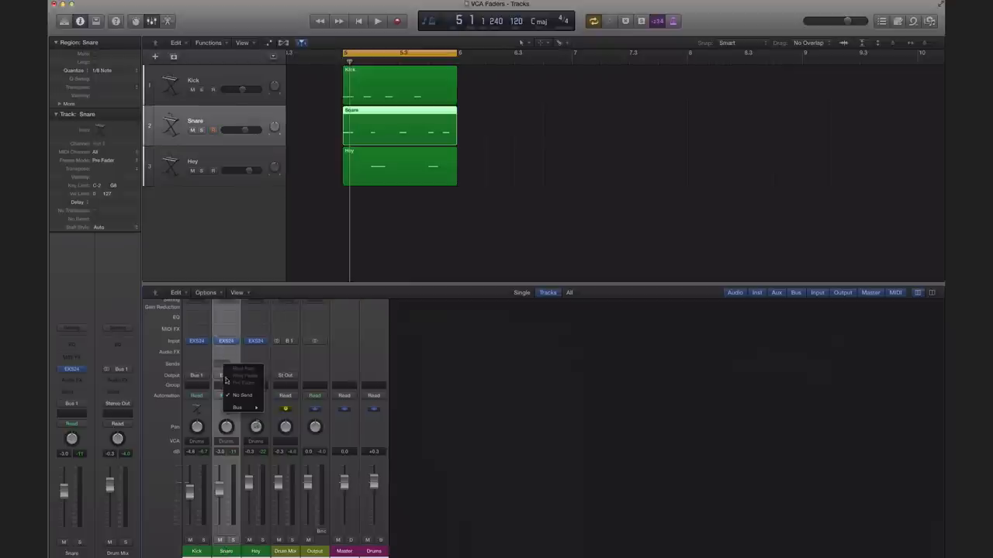
pyautogui.click(237, 407)
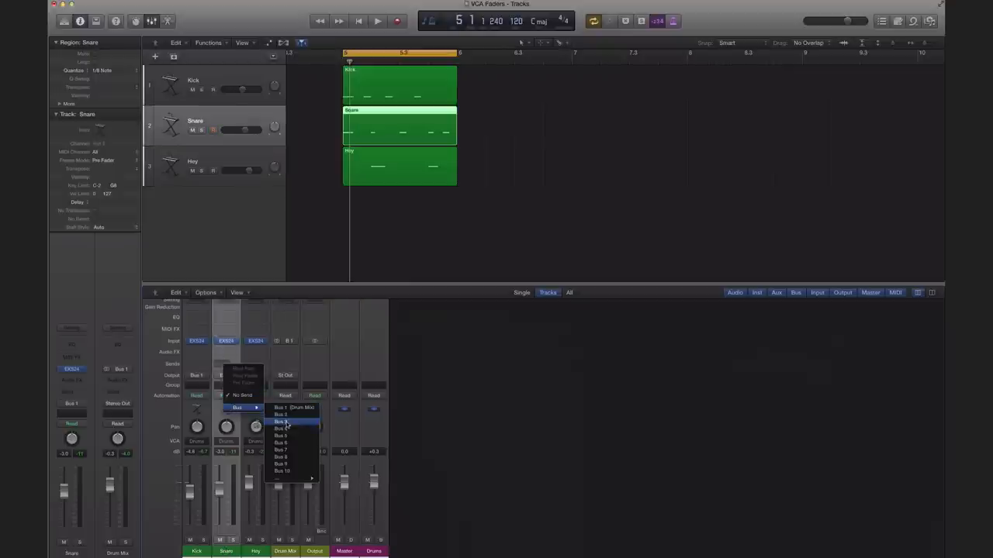
pyautogui.click(281, 422)
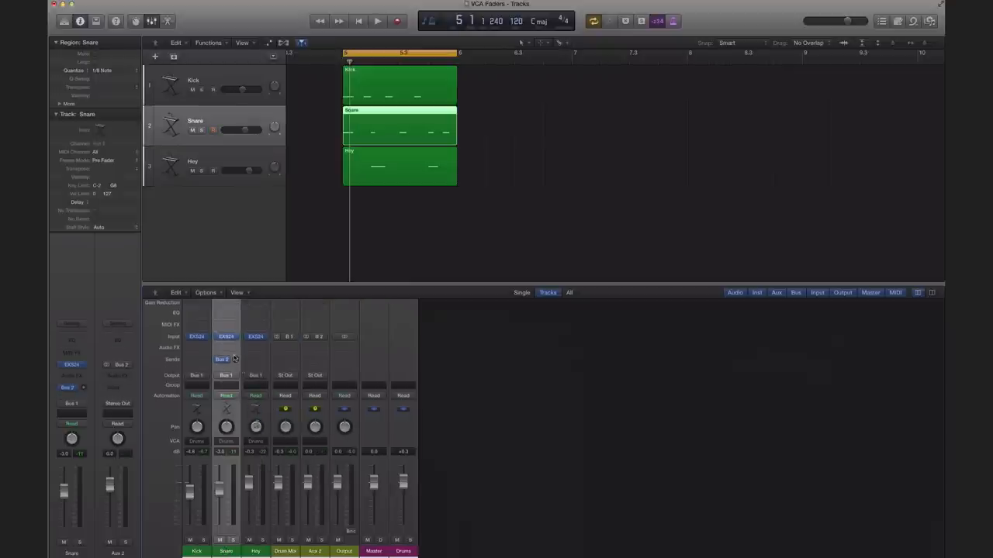
pyautogui.click(225, 360)
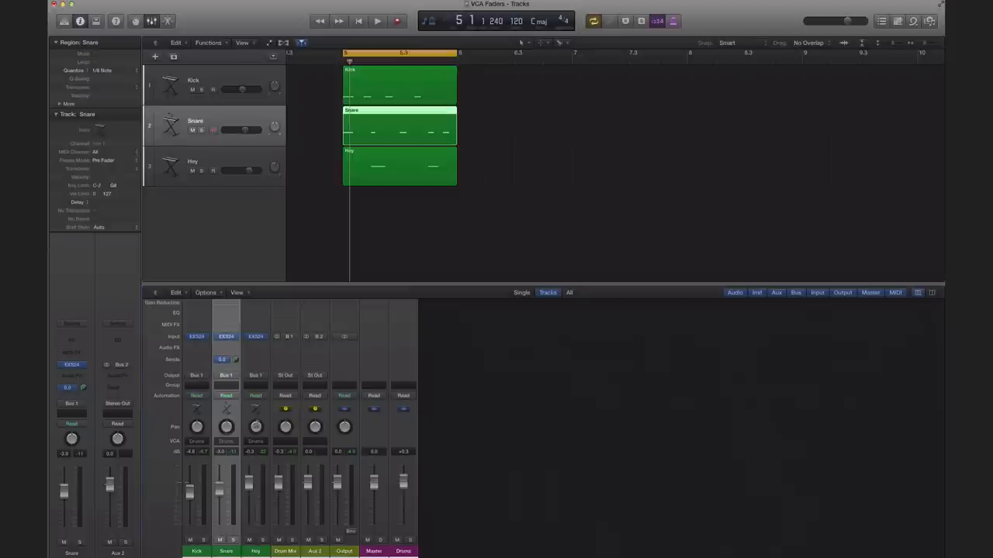
pyautogui.click(313, 551)
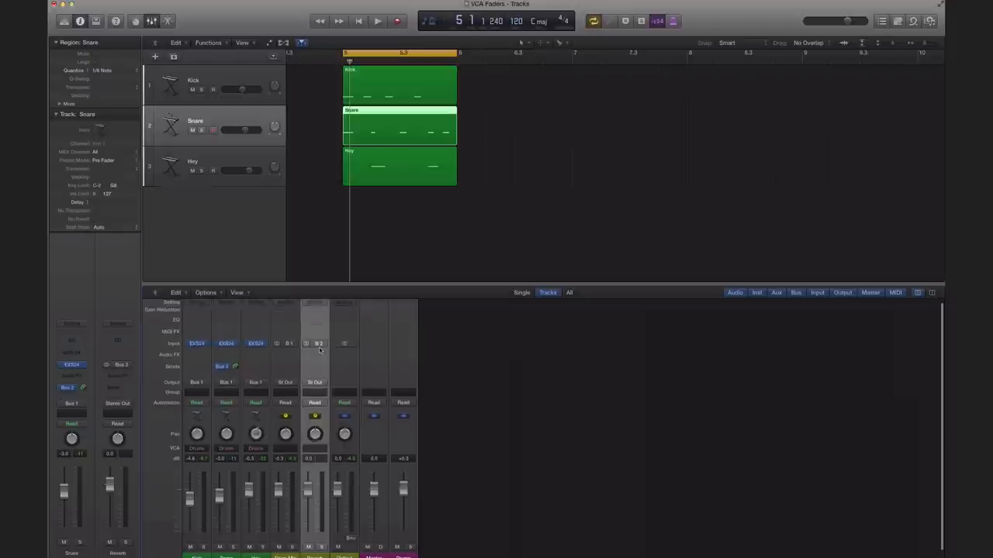
# - Insert PlatinumVerb on the Bus 2 return aux, set its level and audition it
pyautogui.click(318, 344)
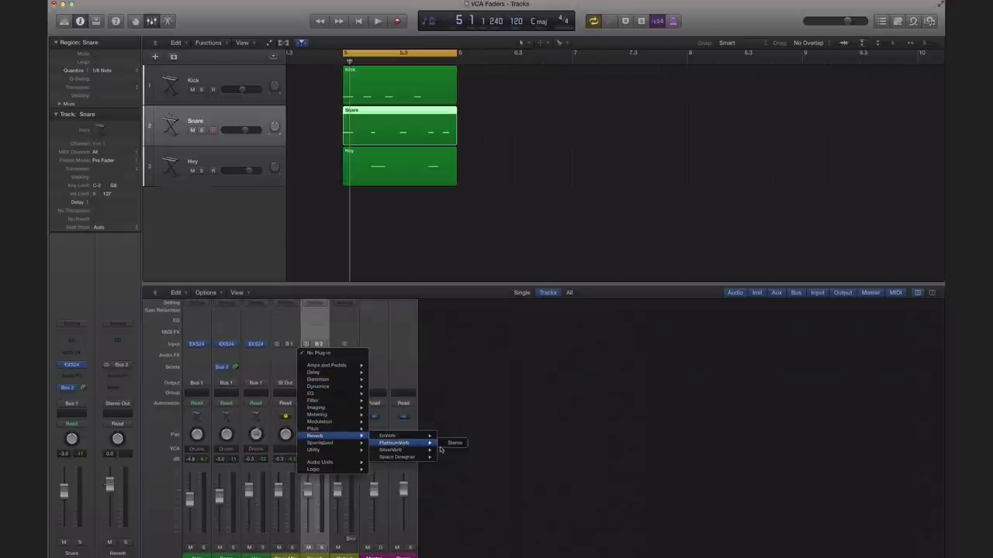
pyautogui.click(455, 443)
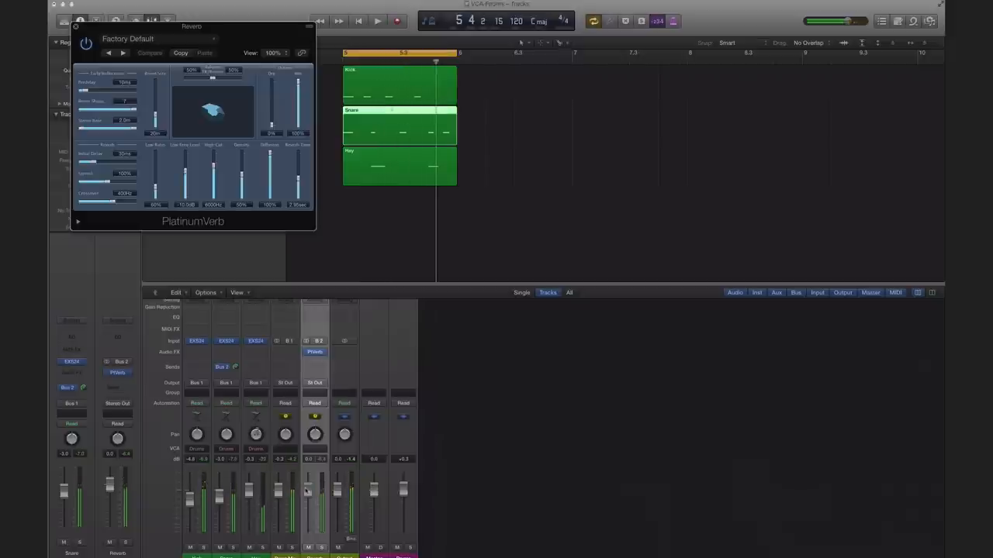
pyautogui.moveTo(309, 504); pyautogui.dragTo(308, 493)
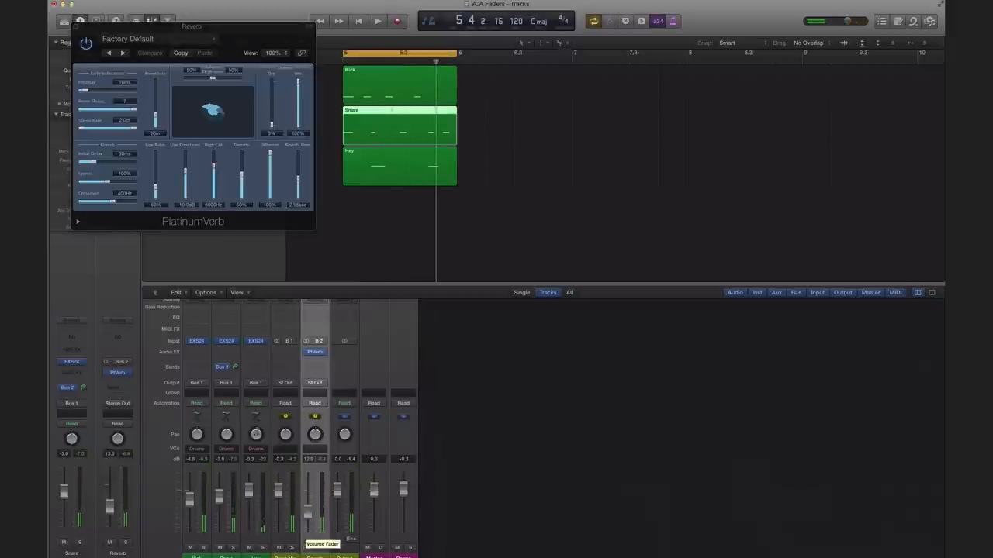
pyautogui.click(377, 21)
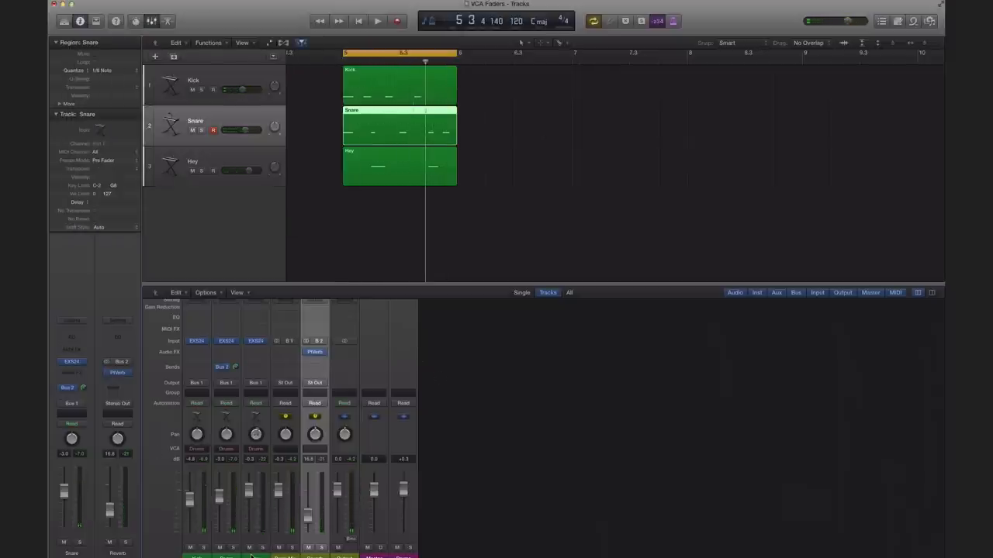
# - Enable the VCA slot in Channel Strip Components configuration and close the popover
pyautogui.click(193, 162)
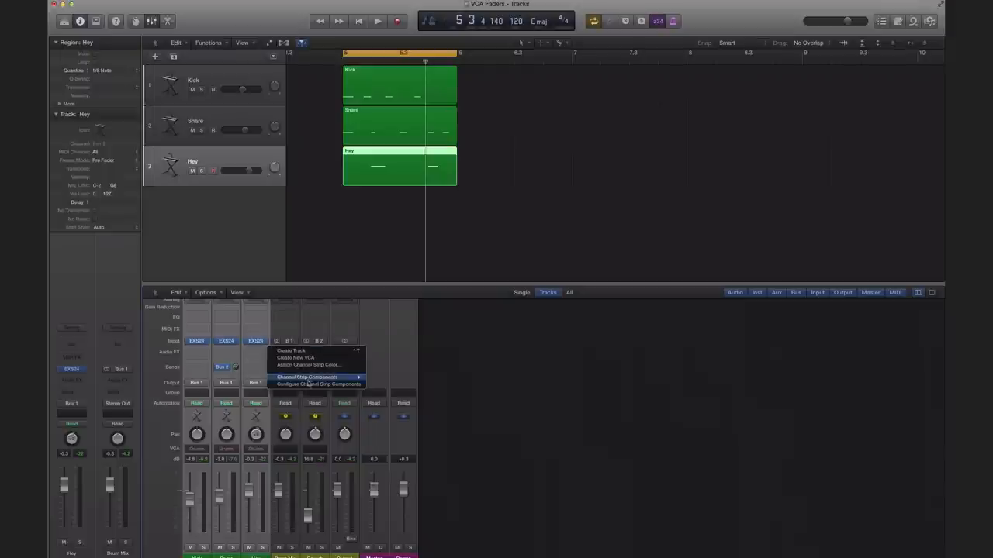
pyautogui.moveTo(295, 358)
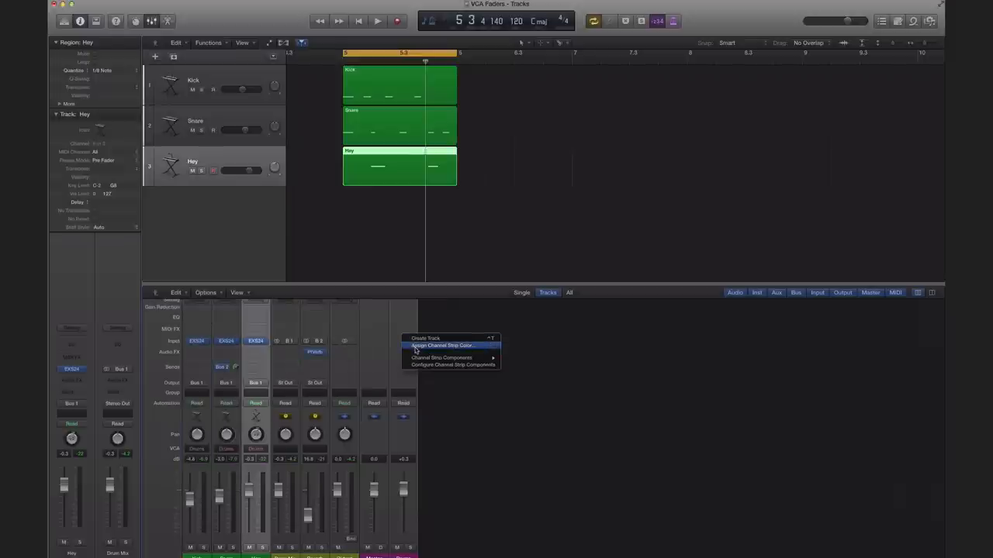
pyautogui.moveTo(435, 372)
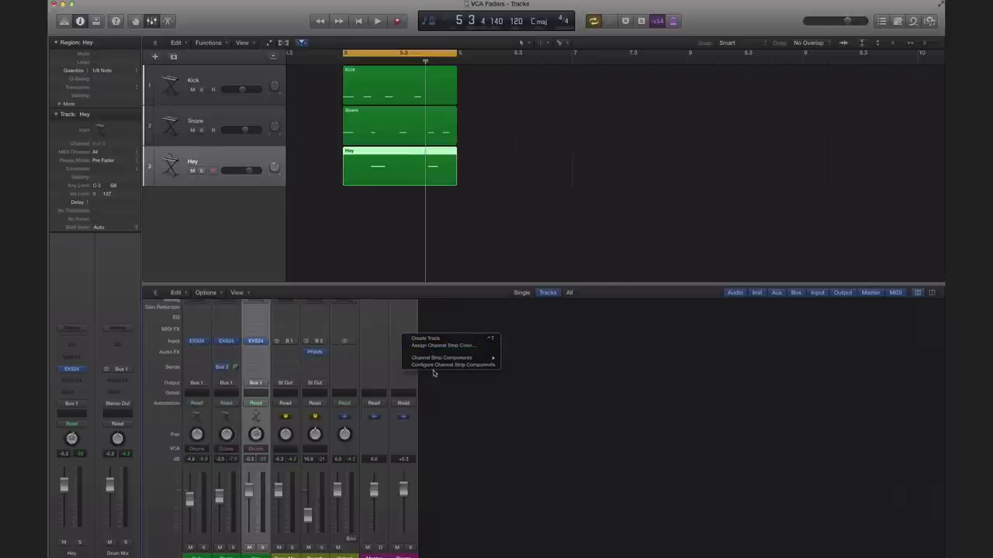
pyautogui.click(453, 365)
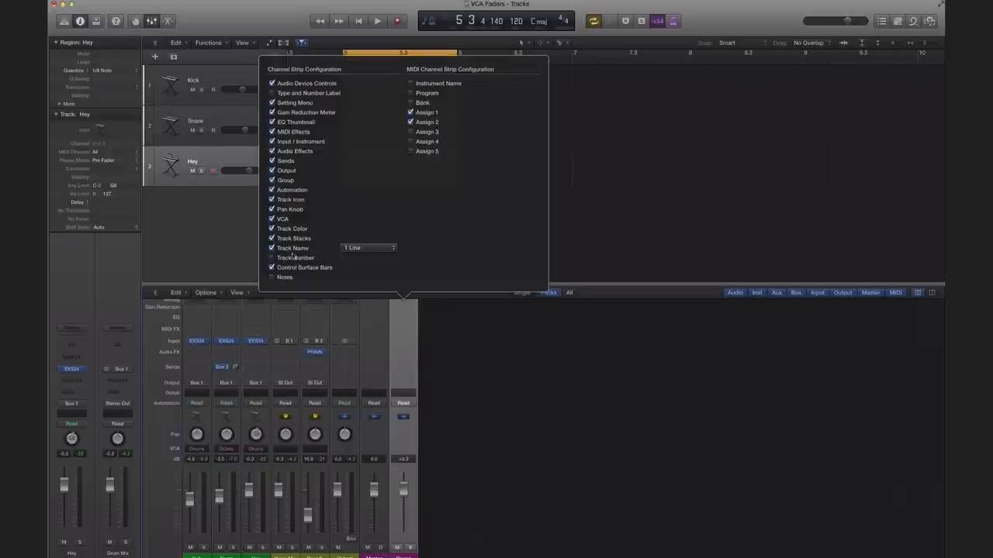
pyautogui.click(273, 214)
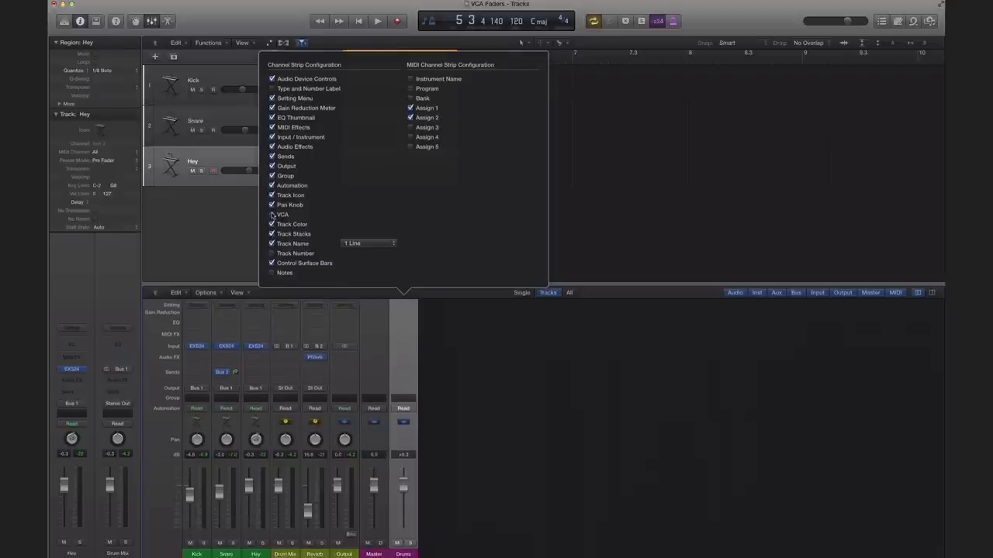
pyautogui.click(273, 214)
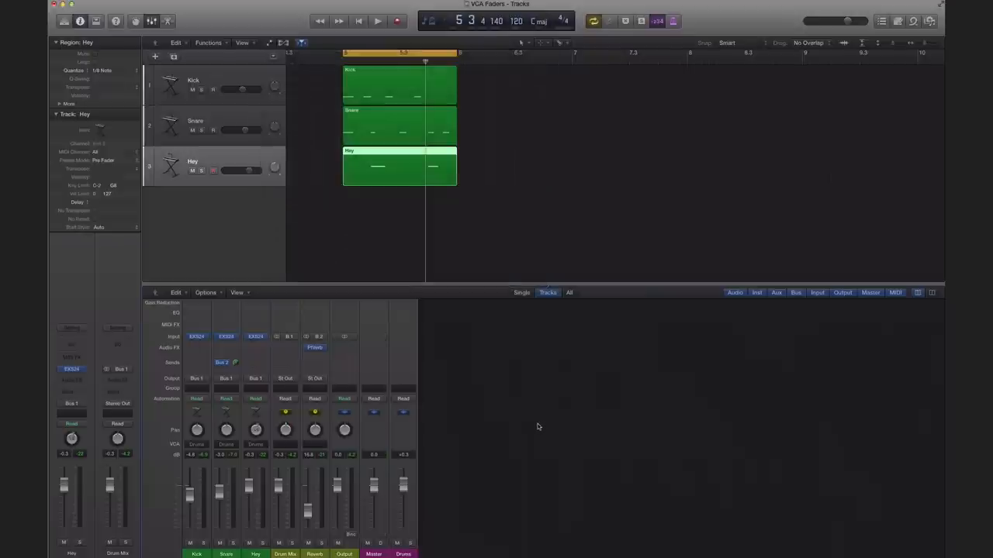
pyautogui.click(378, 22)
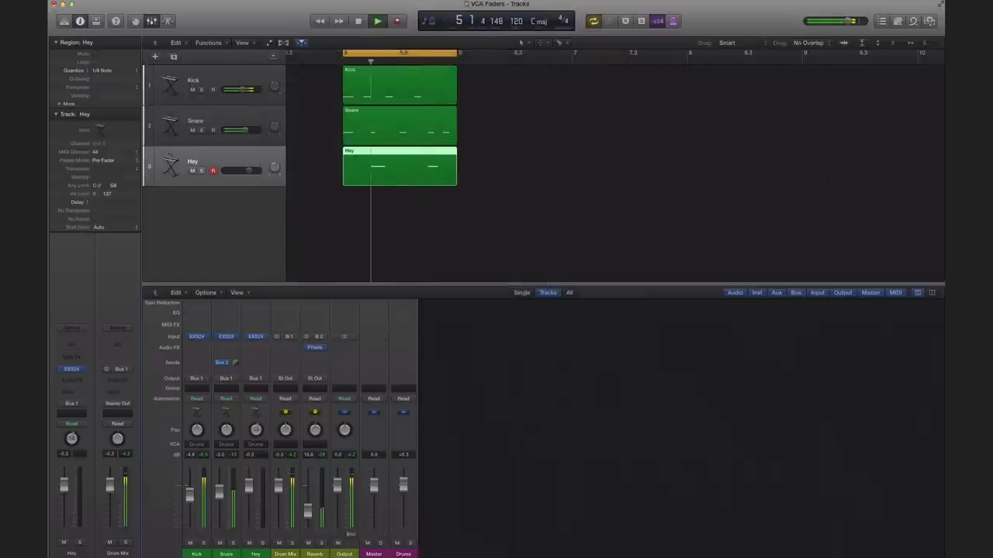
pyautogui.click(377, 22)
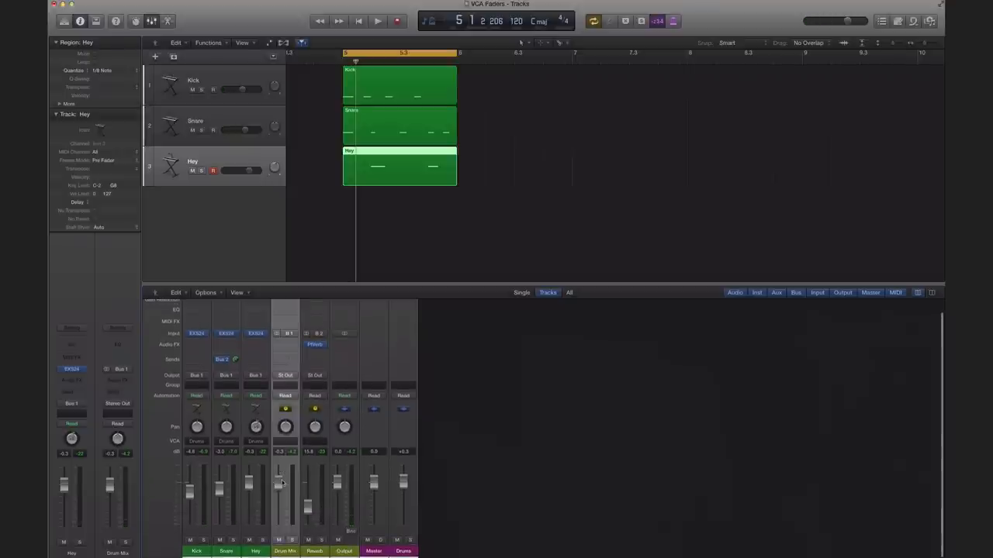
pyautogui.click(377, 22)
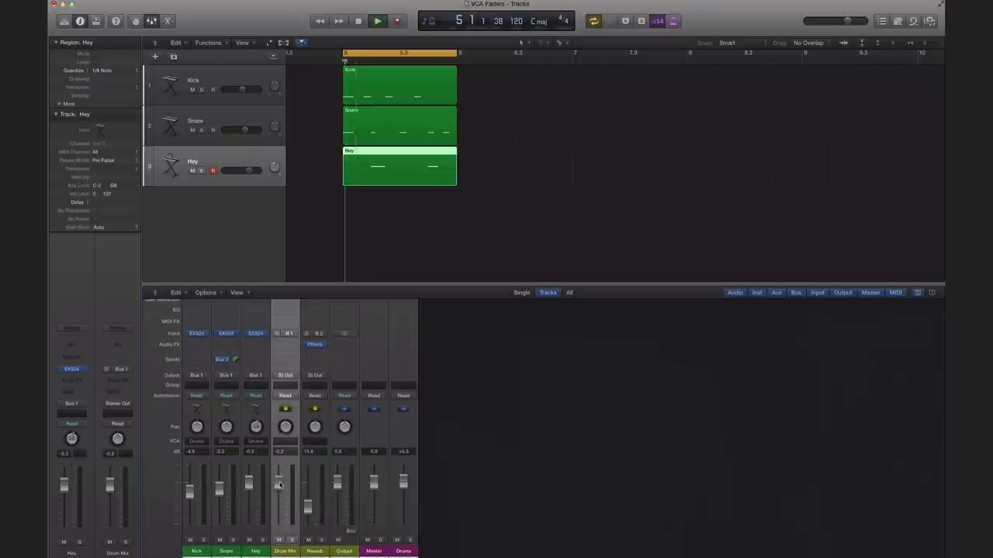
pyautogui.click(377, 22)
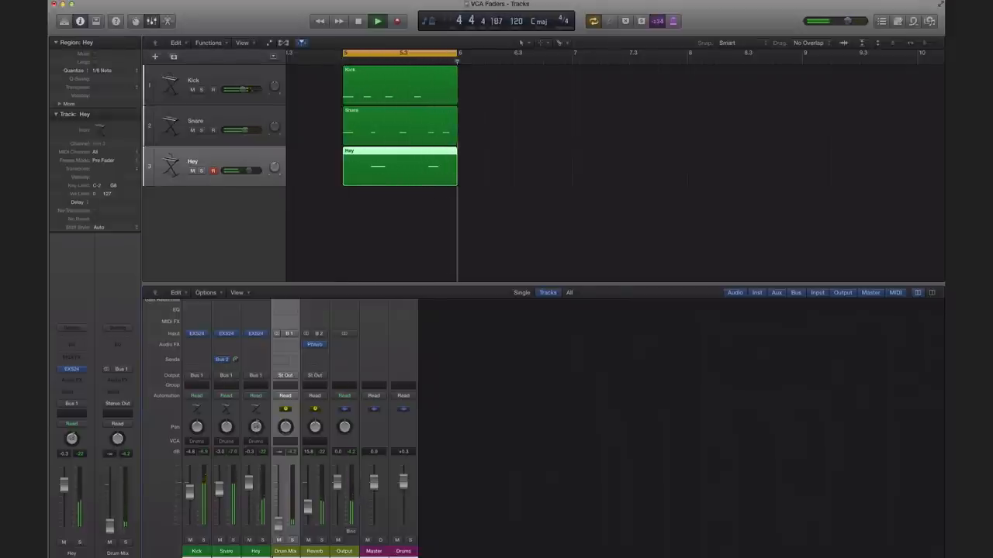
pyautogui.click(379, 21)
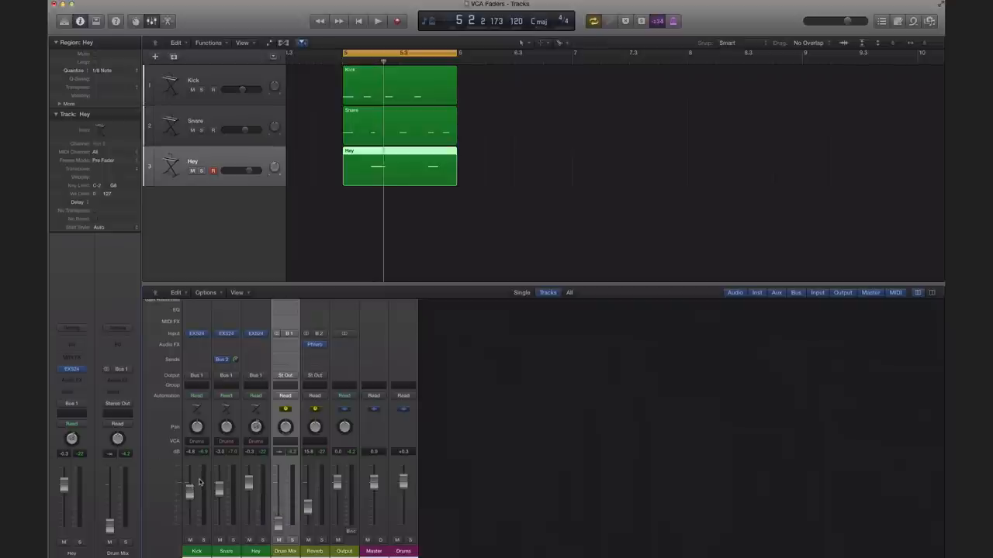
pyautogui.moveTo(200, 482)
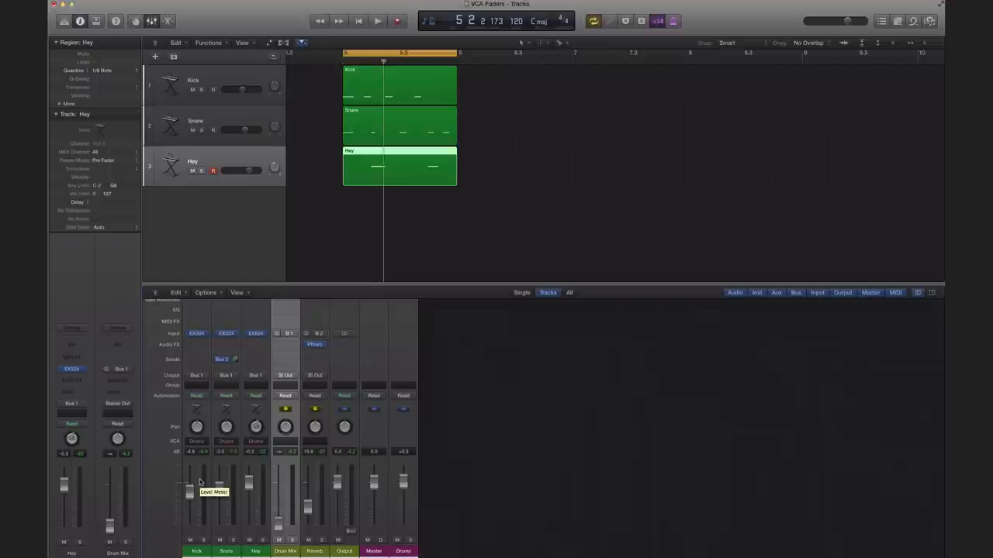
pyautogui.click(378, 21)
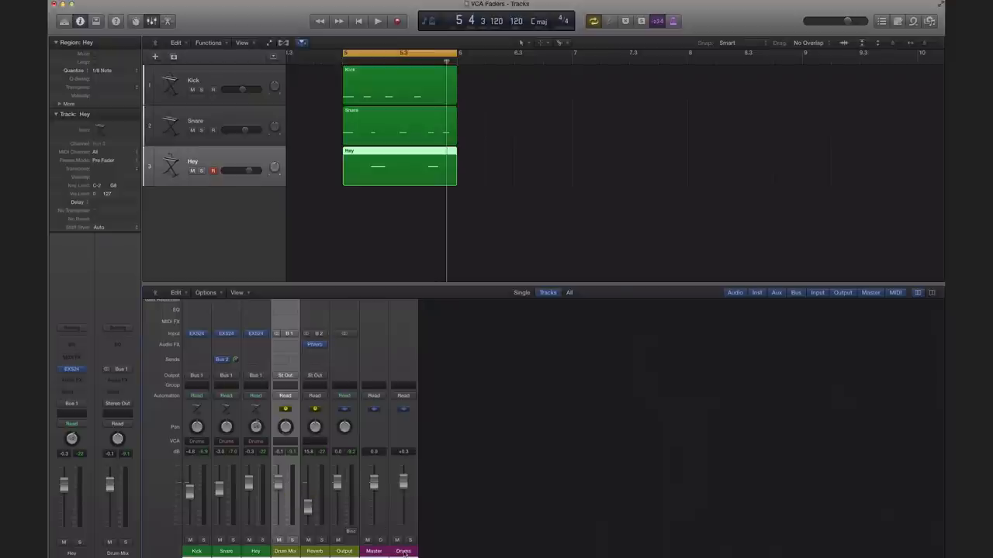
pyautogui.click(379, 22)
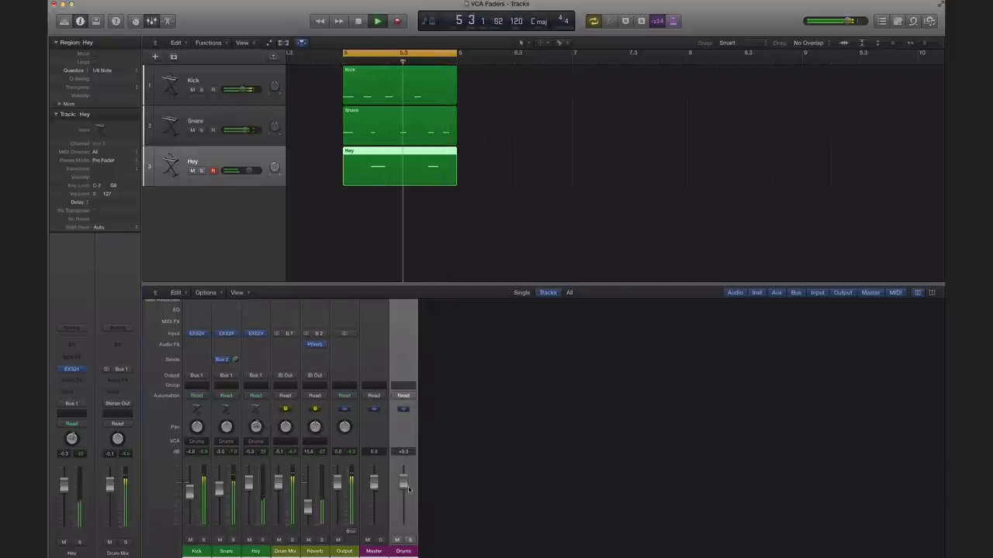
pyautogui.moveTo(403, 481); pyautogui.dragTo(403, 500)
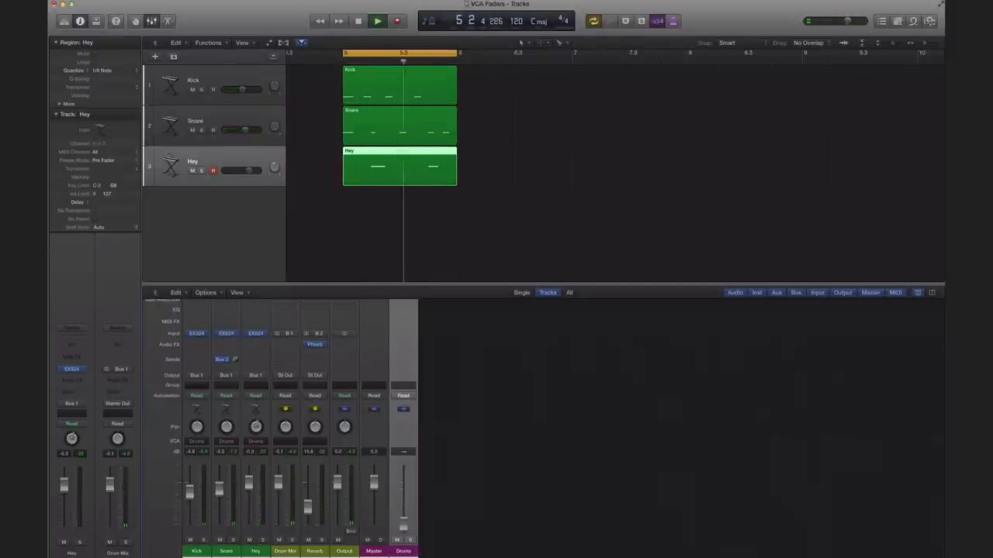
pyautogui.click(377, 22)
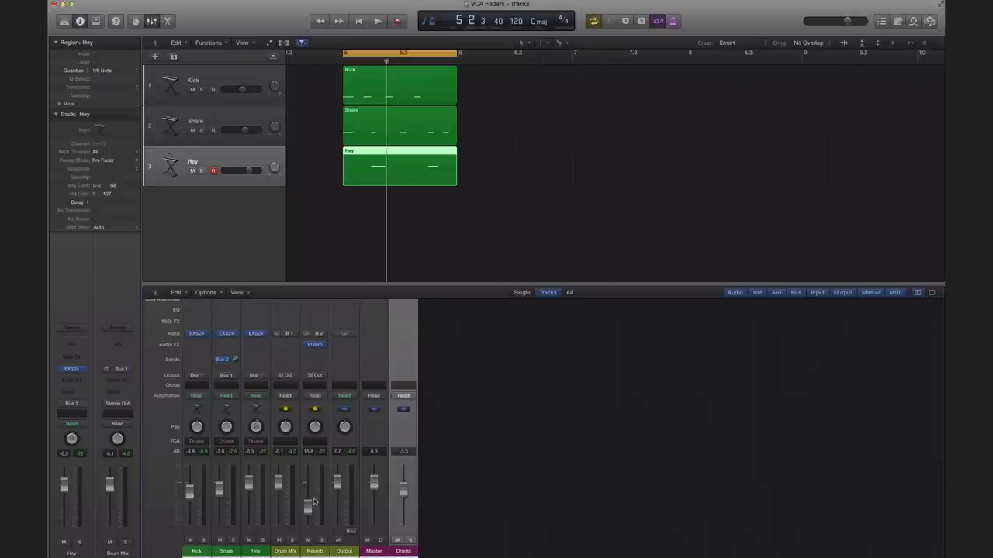
pyautogui.click(379, 22)
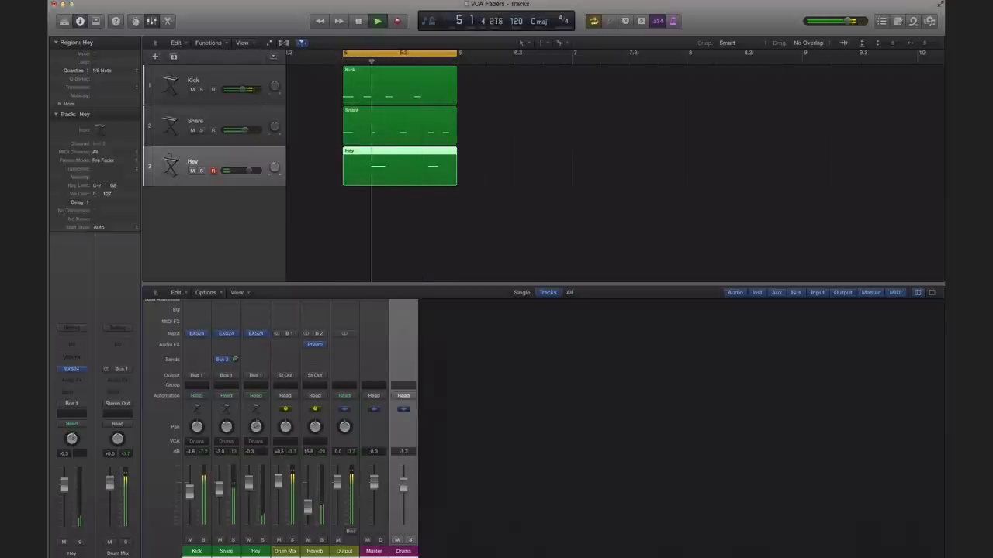
pyautogui.moveTo(404, 481); pyautogui.dragTo(403, 515)
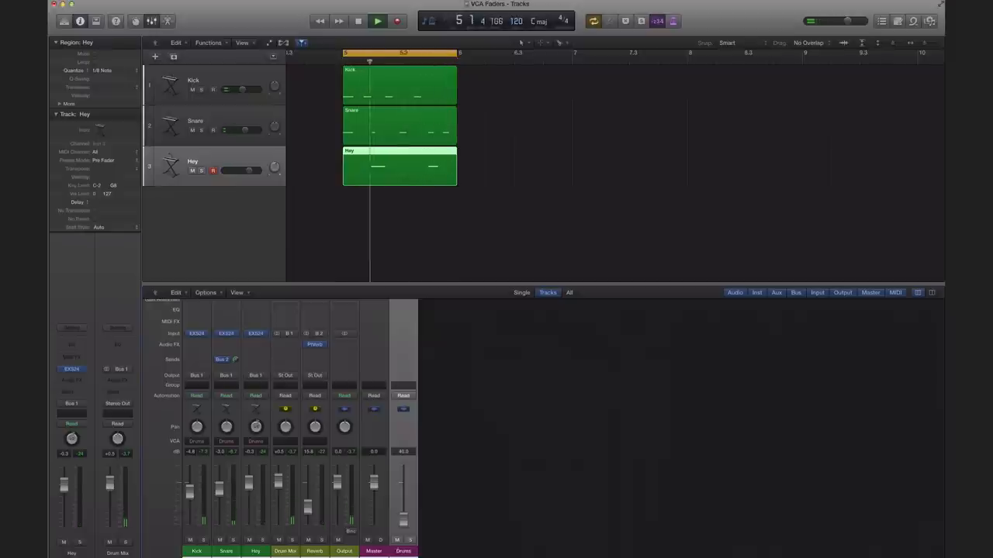
pyautogui.click(376, 21)
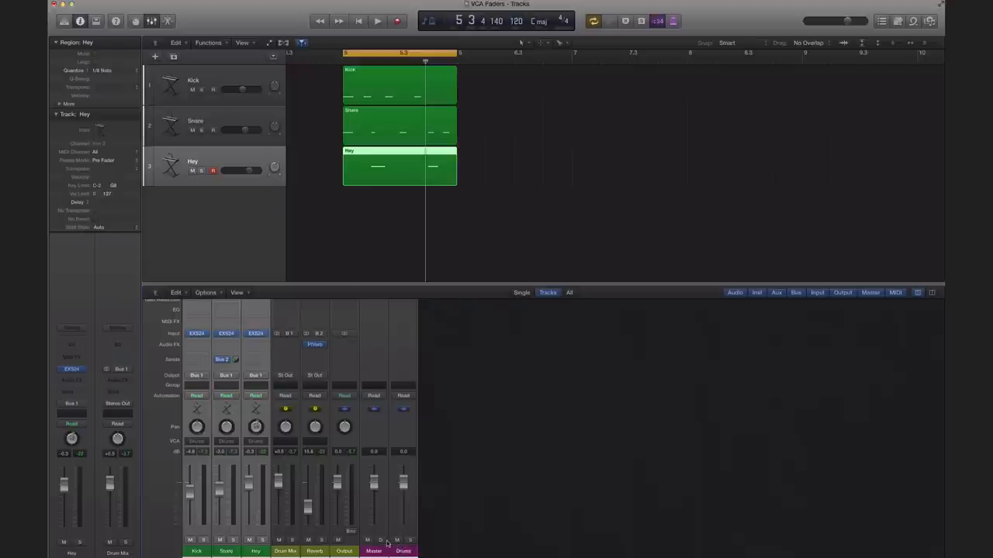
# - Assign the kick, snare and hats channel strips to the Drums VCA
pyautogui.click(226, 374)
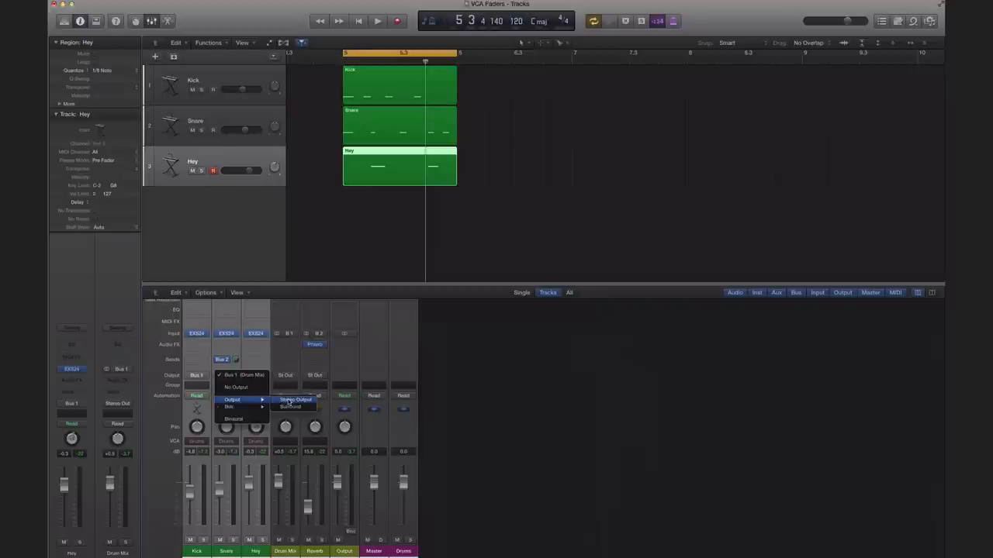
pyautogui.click(295, 400)
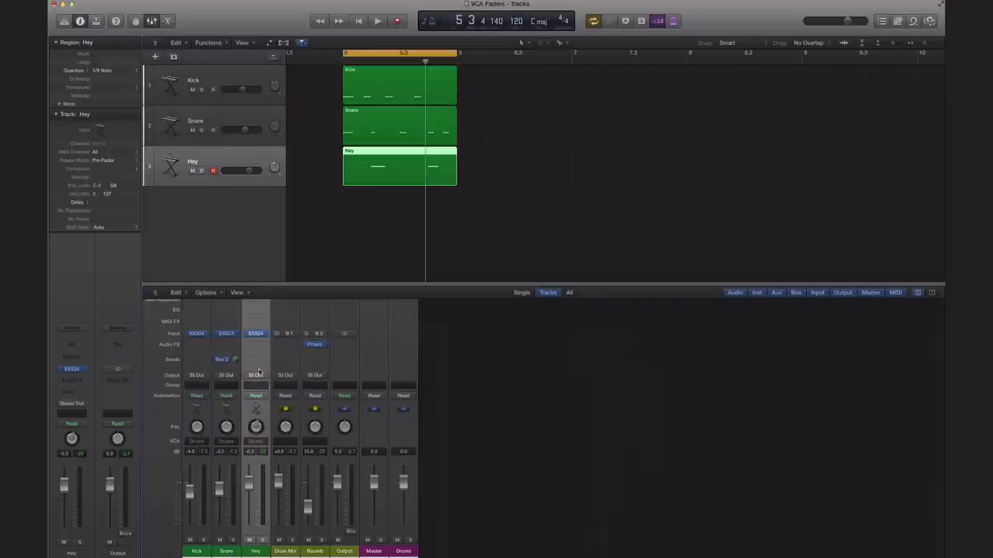
pyautogui.click(256, 375)
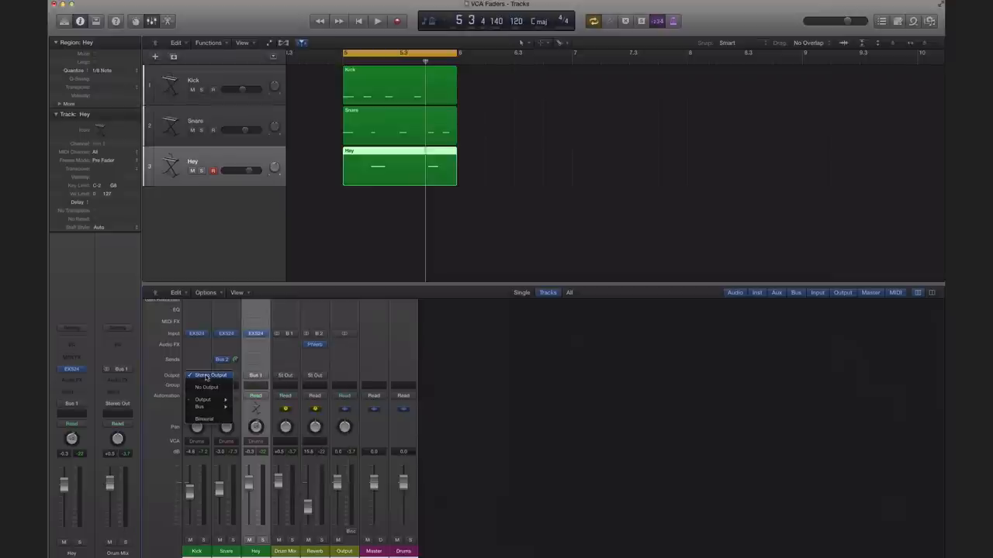
pyautogui.click(196, 374)
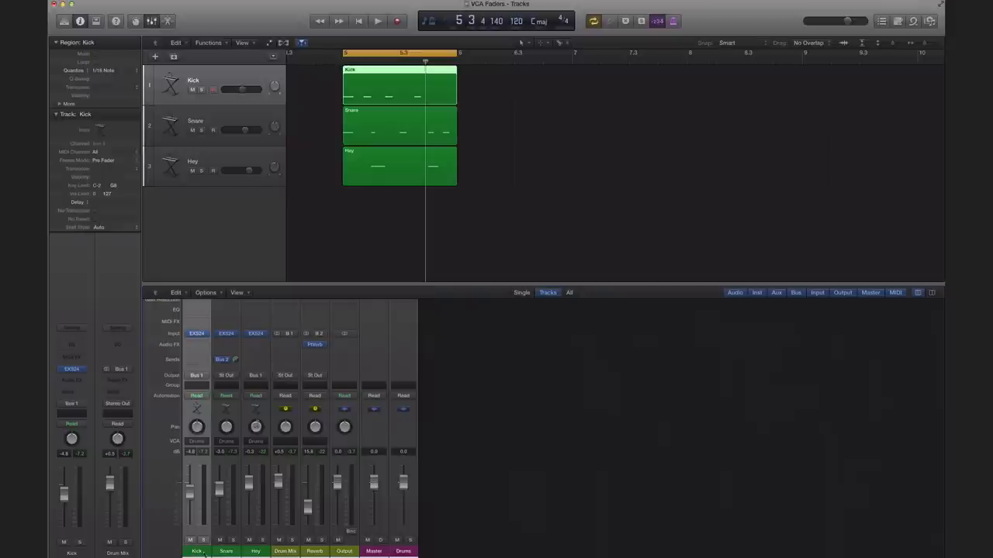
pyautogui.click(226, 551)
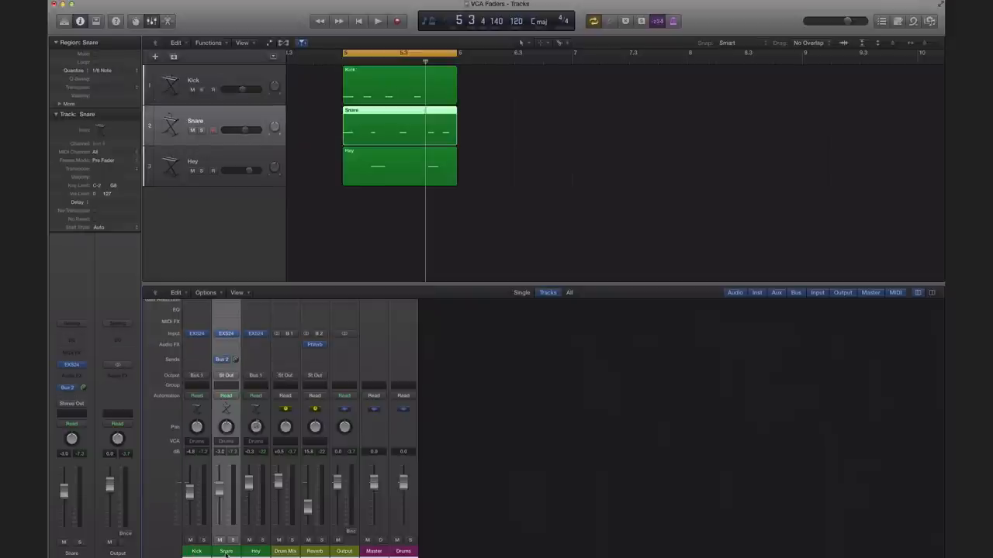
# - Play the drum loop to check the single Drums VCA fader governs all three
pyautogui.click(378, 22)
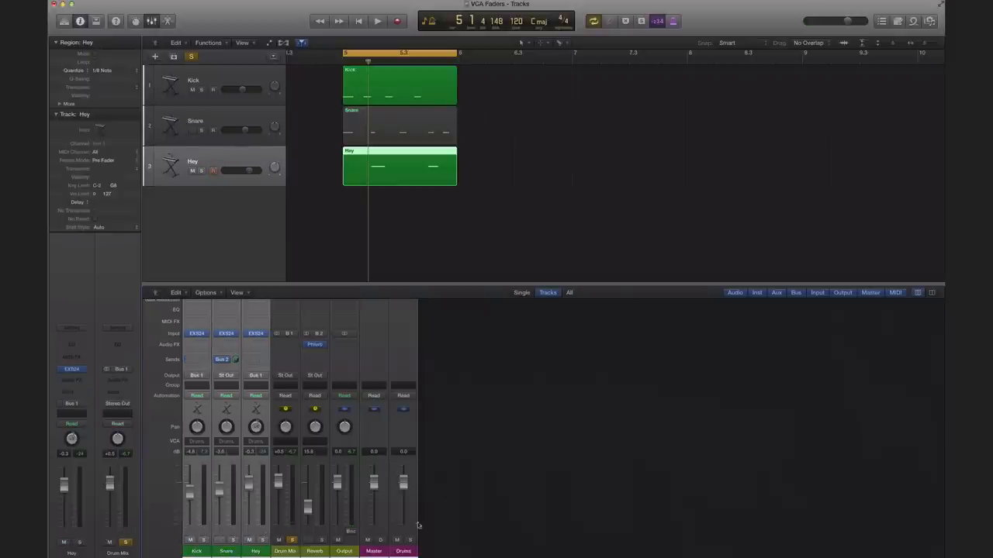
pyautogui.click(378, 21)
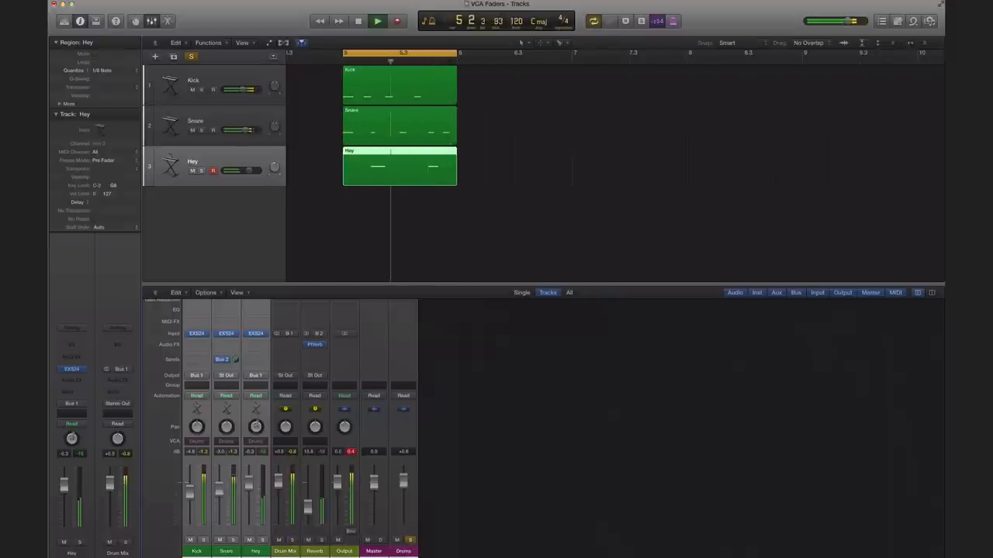
pyautogui.click(379, 21)
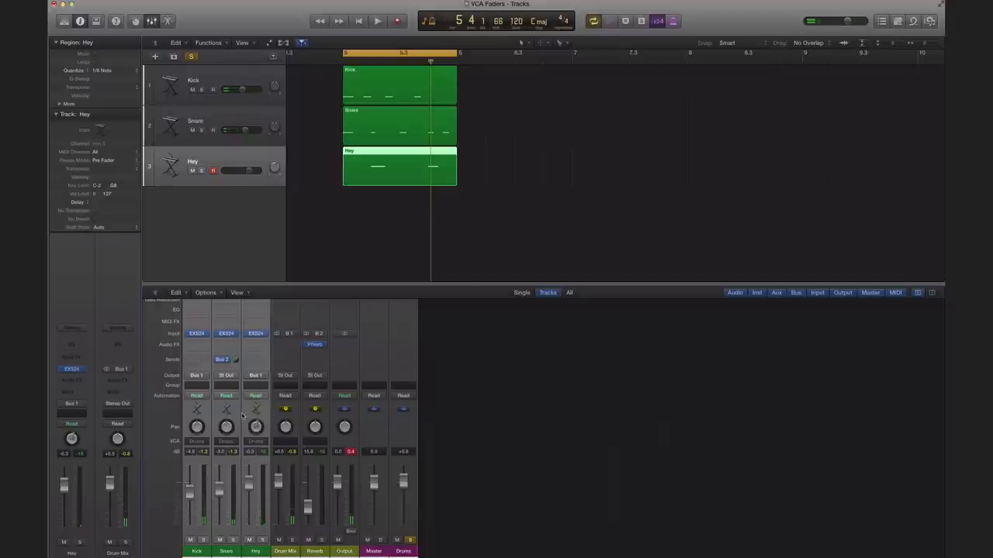
pyautogui.click(379, 21)
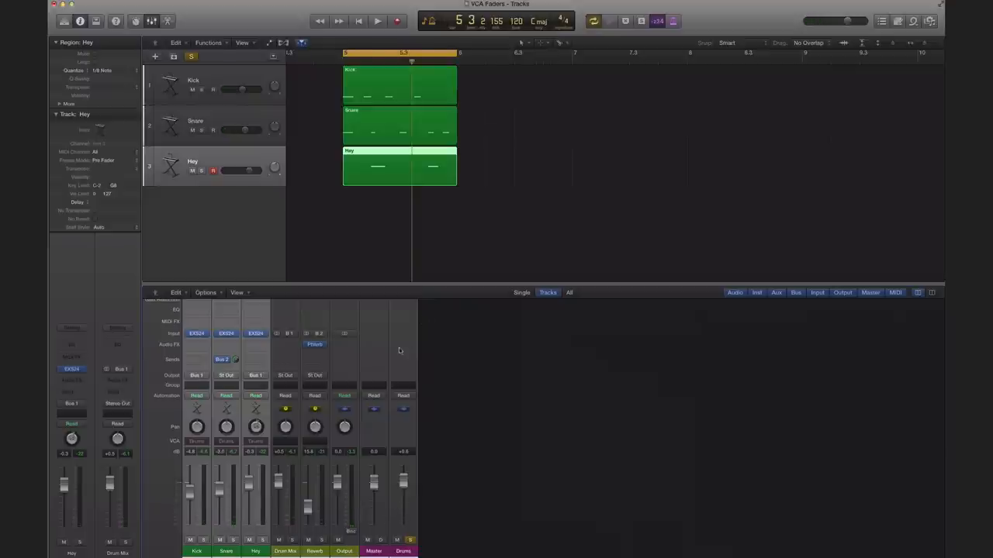
# - Create an arrangement track for the Drums VCA below the hats and start playback
pyautogui.click(404, 396)
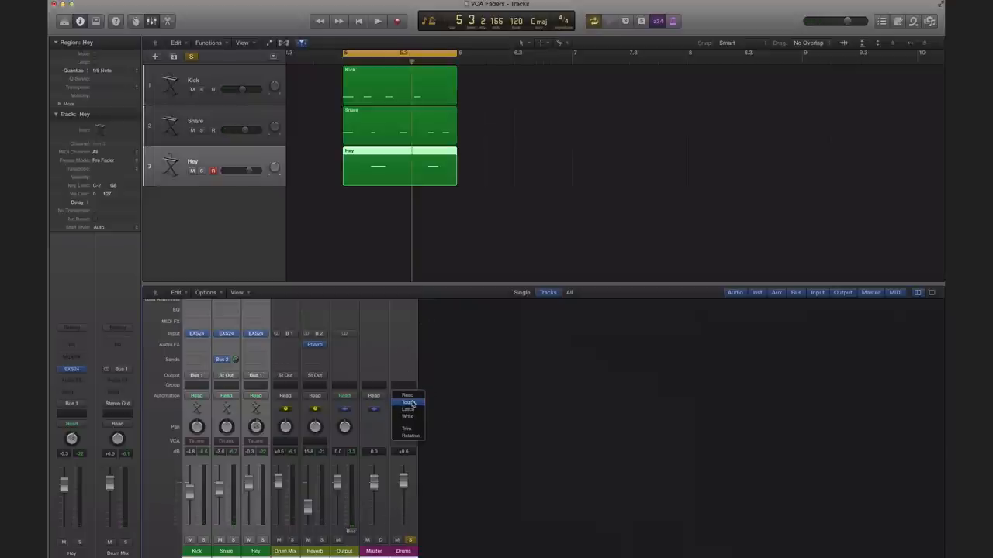
pyautogui.click(407, 409)
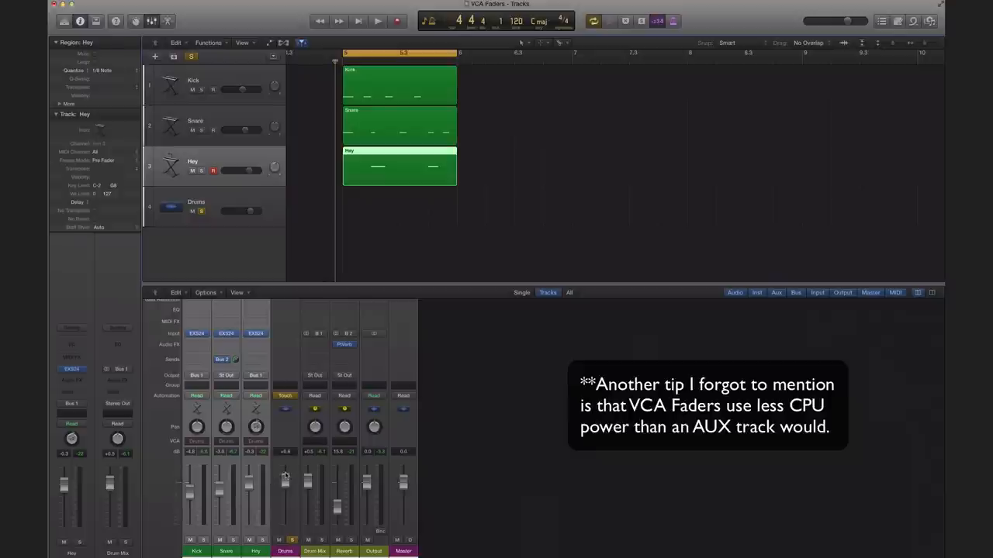
pyautogui.click(377, 22)
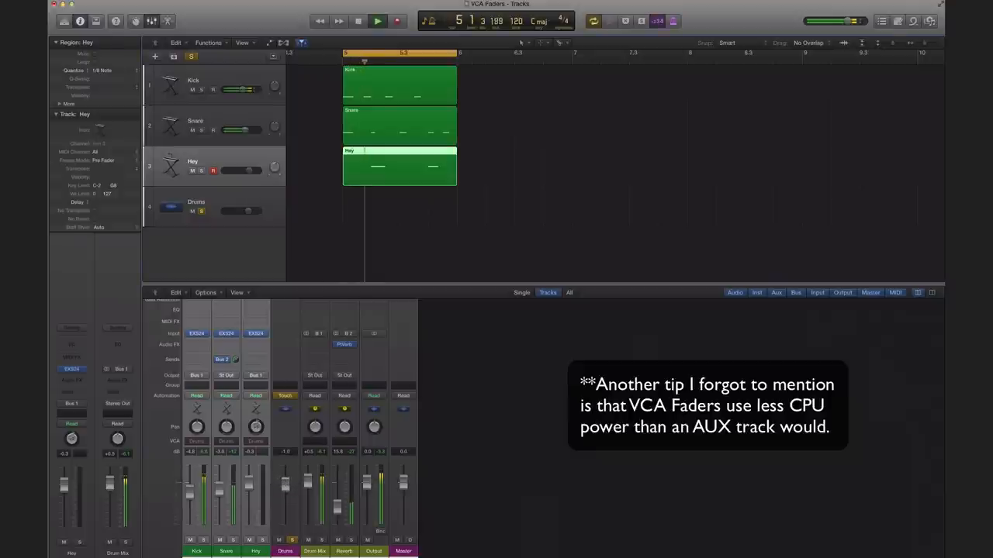